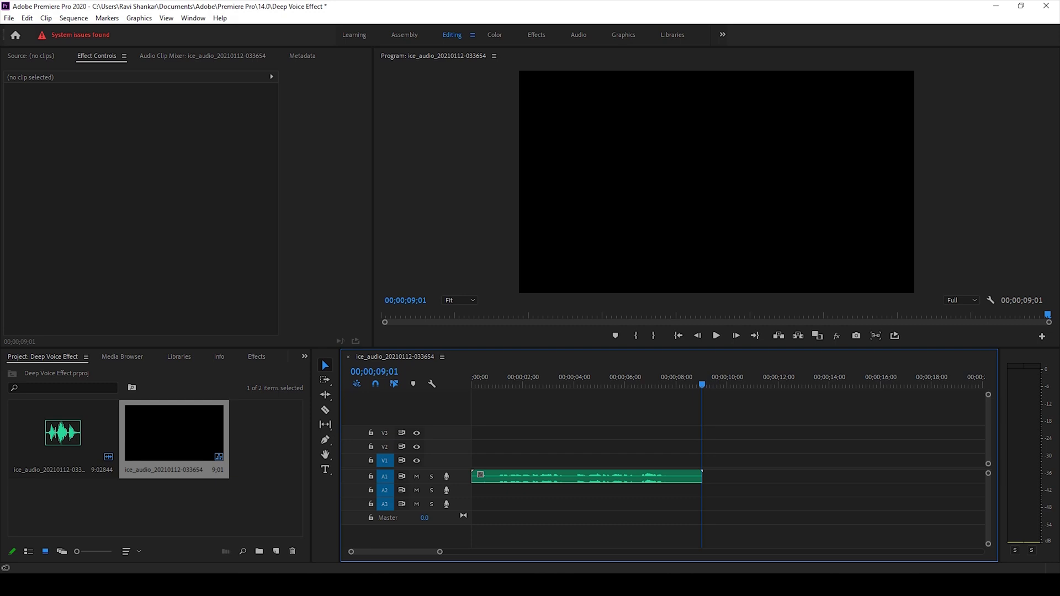
mouse_move(784, 247)
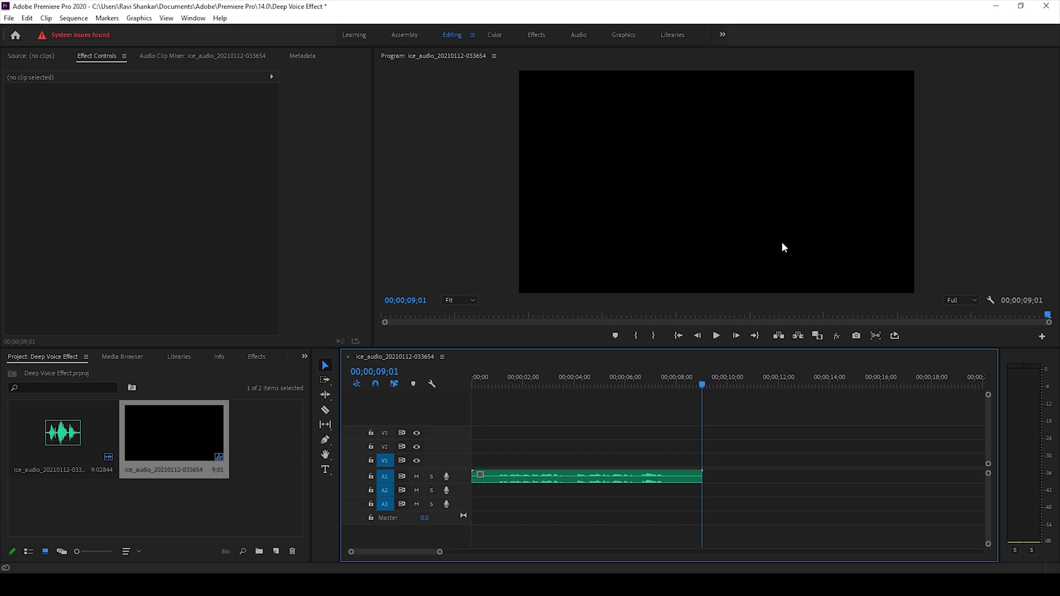
mouse_move(744, 299)
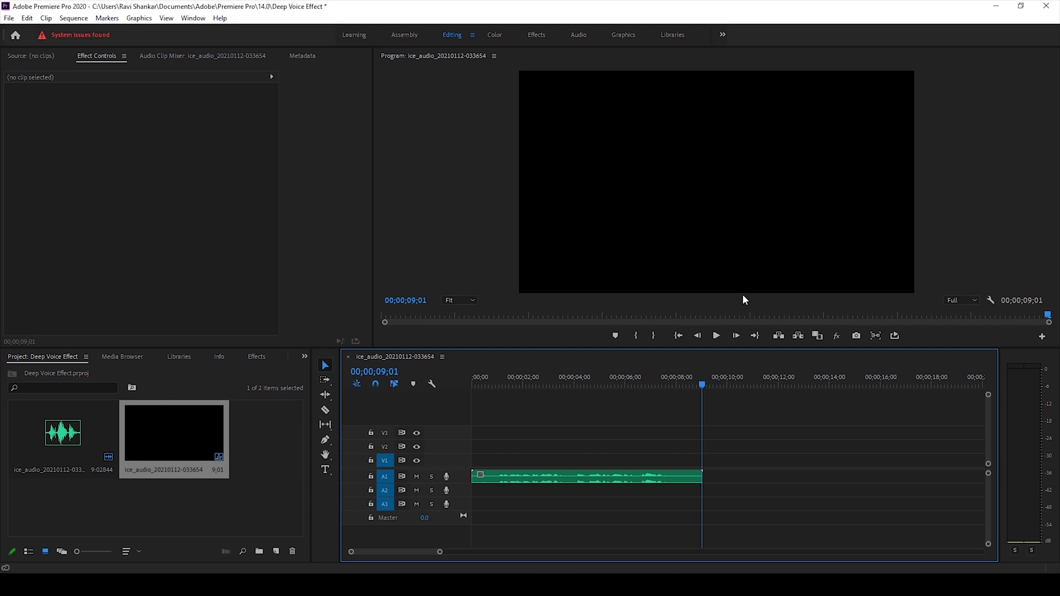
mouse_move(714, 309)
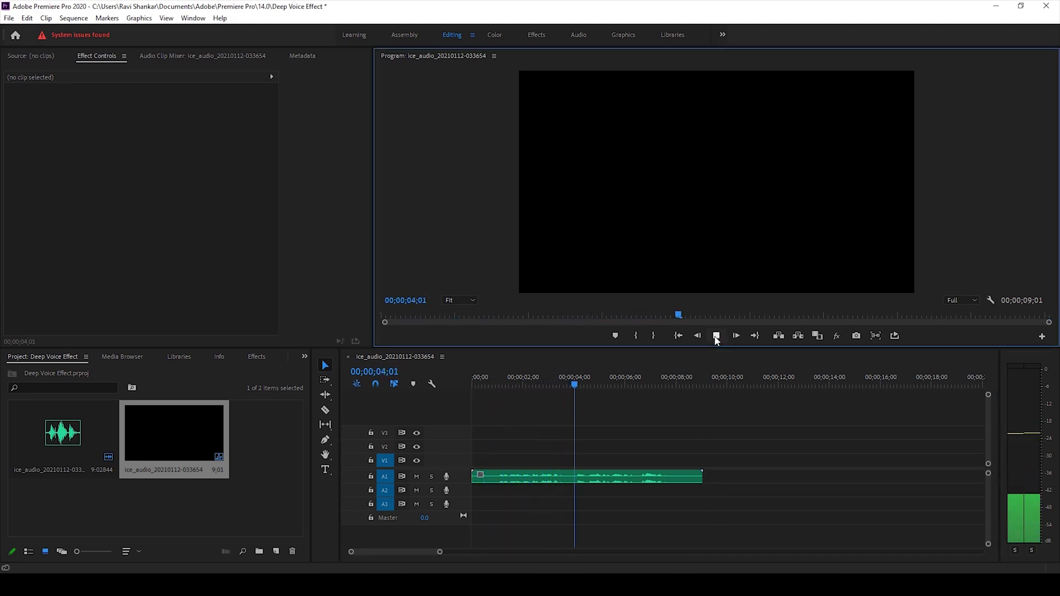
Play the original voice clip, then filter the Effects panel for Pitch Shifter
left_click(736, 336)
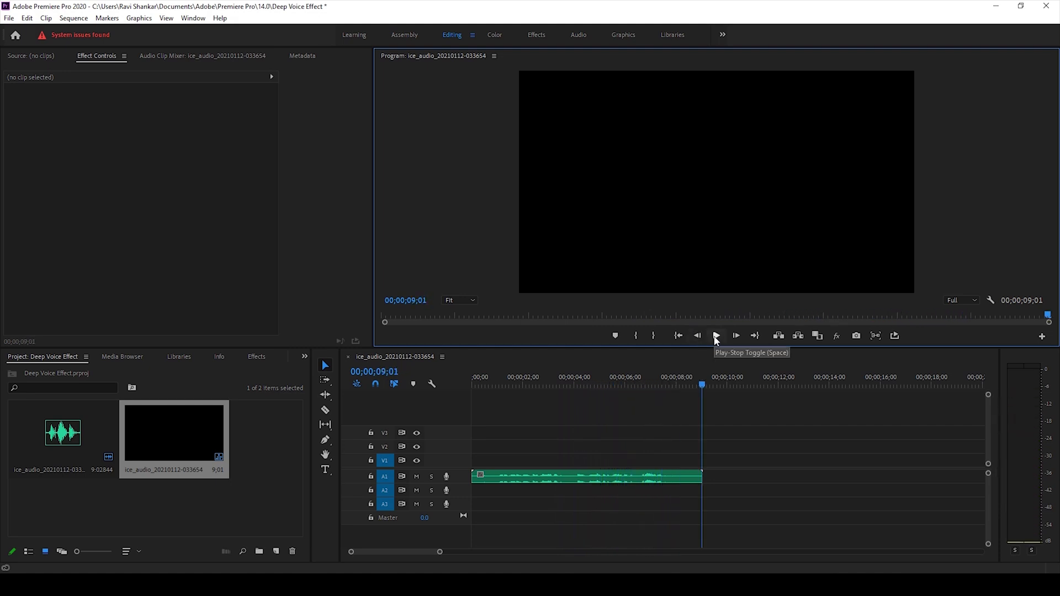
left_click(250, 357)
type("pitch shifter")
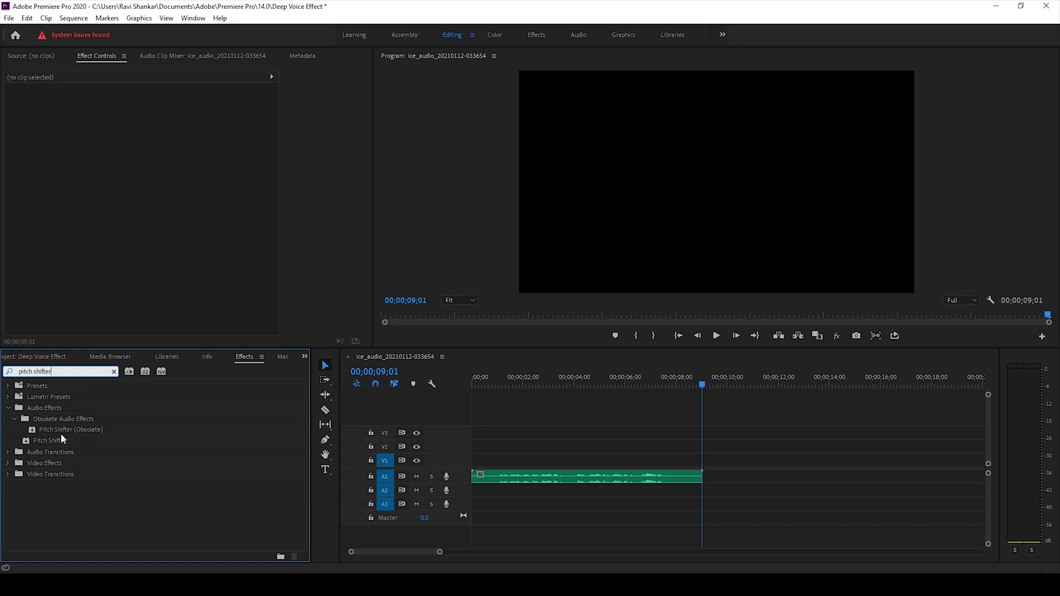
mouse_move(59, 433)
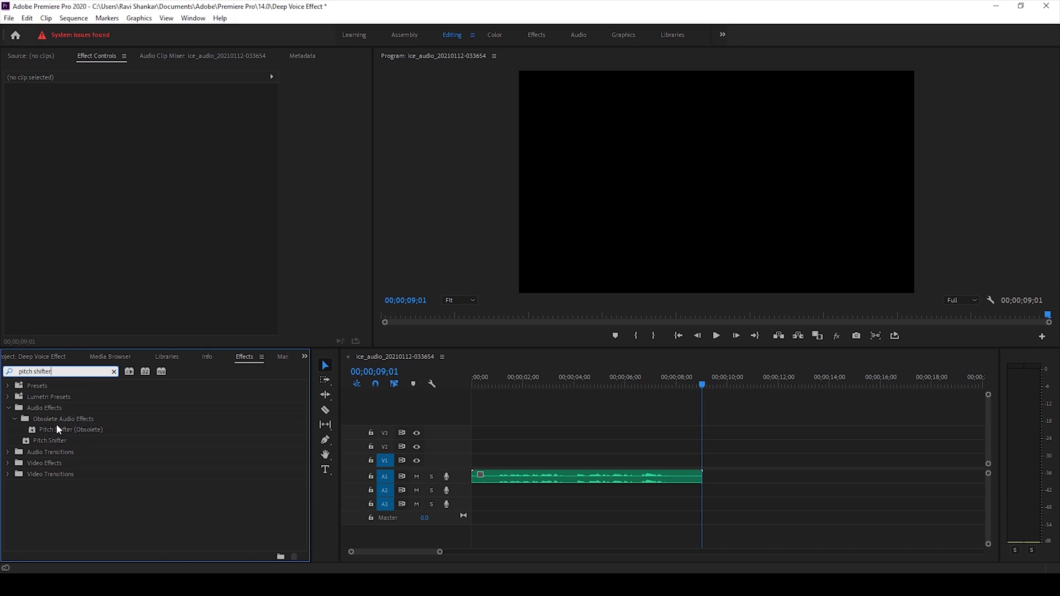
mouse_move(69, 430)
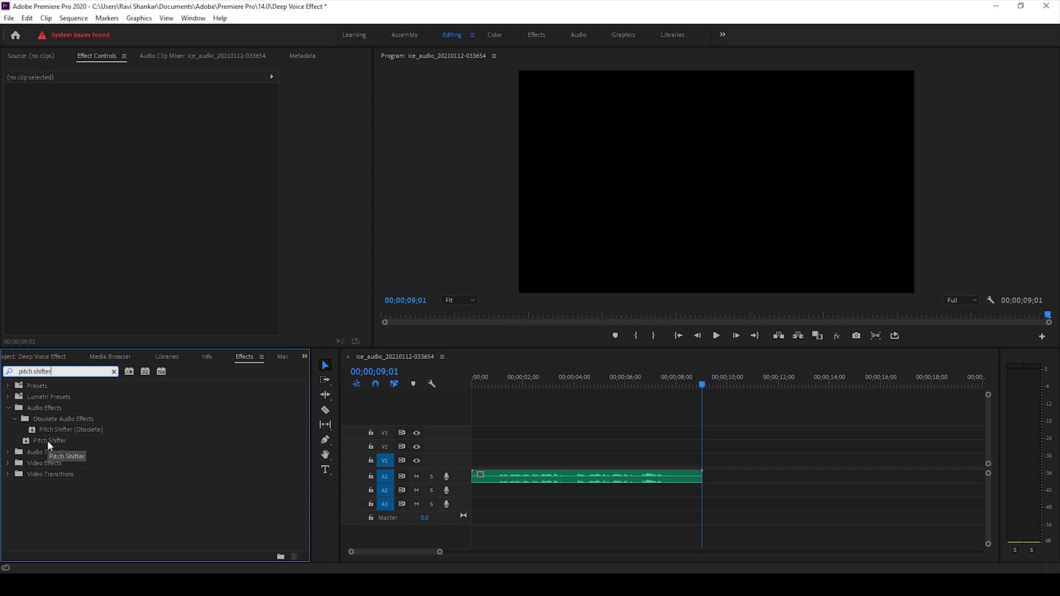
Apply the Pitch Shifter audio effect to the voice clip on the timeline
left_click_drag(49, 441, 517, 475)
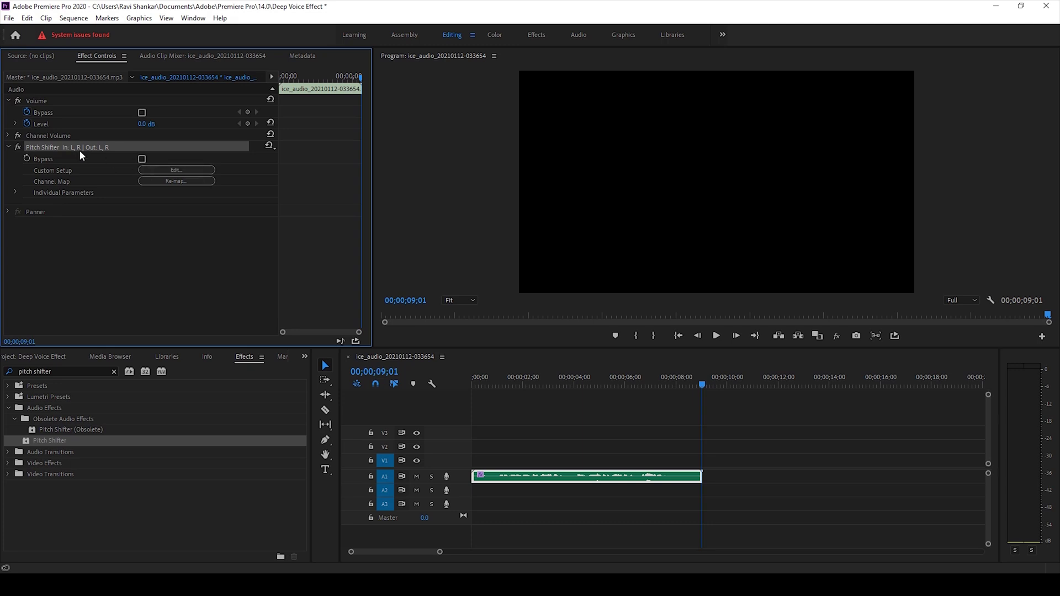
In the Pitch Shifter editor, set Semi-tones to -4 (ratio 0.7937) and preview the clip
left_click(176, 170)
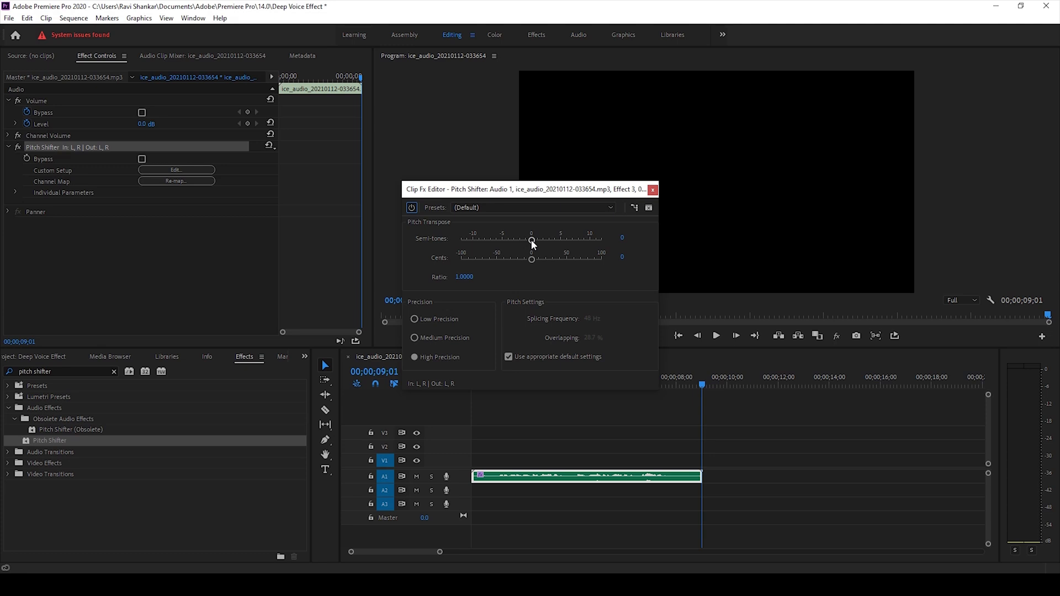
left_click_drag(531, 242, 526, 241)
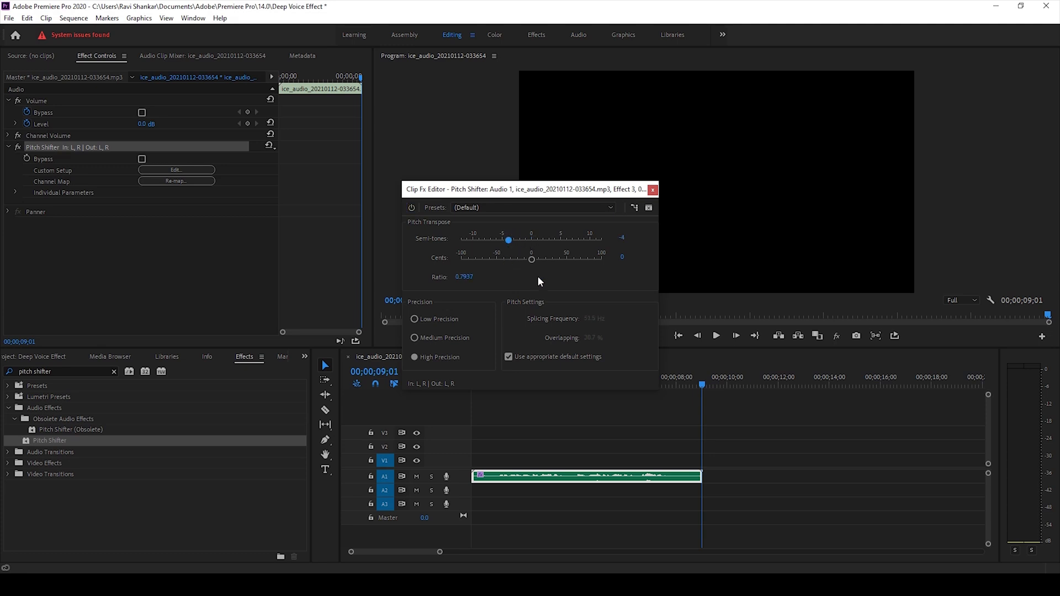
left_click(716, 336)
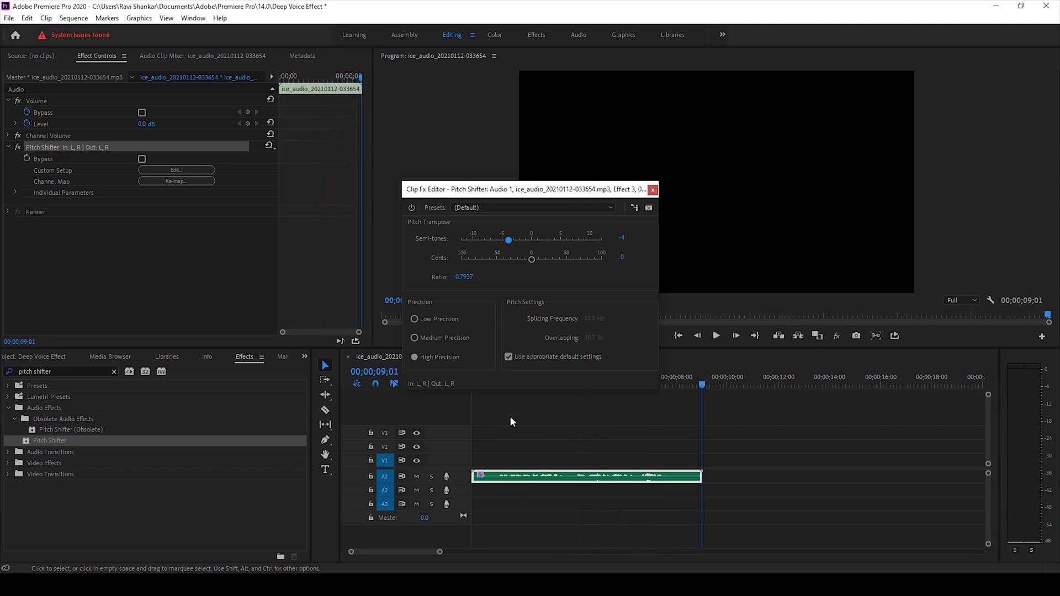
mouse_move(528, 244)
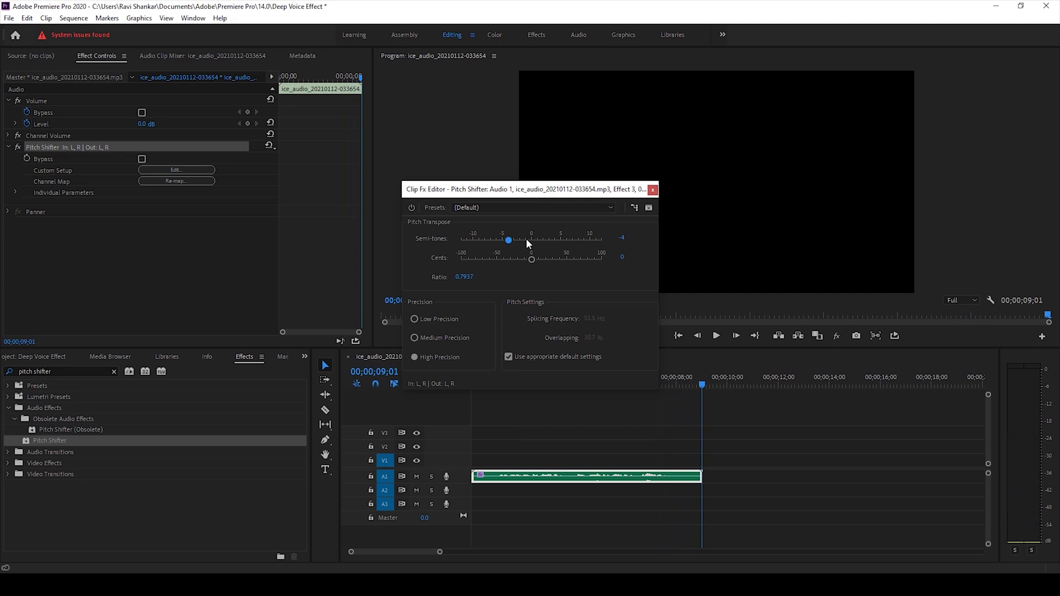
mouse_move(517, 246)
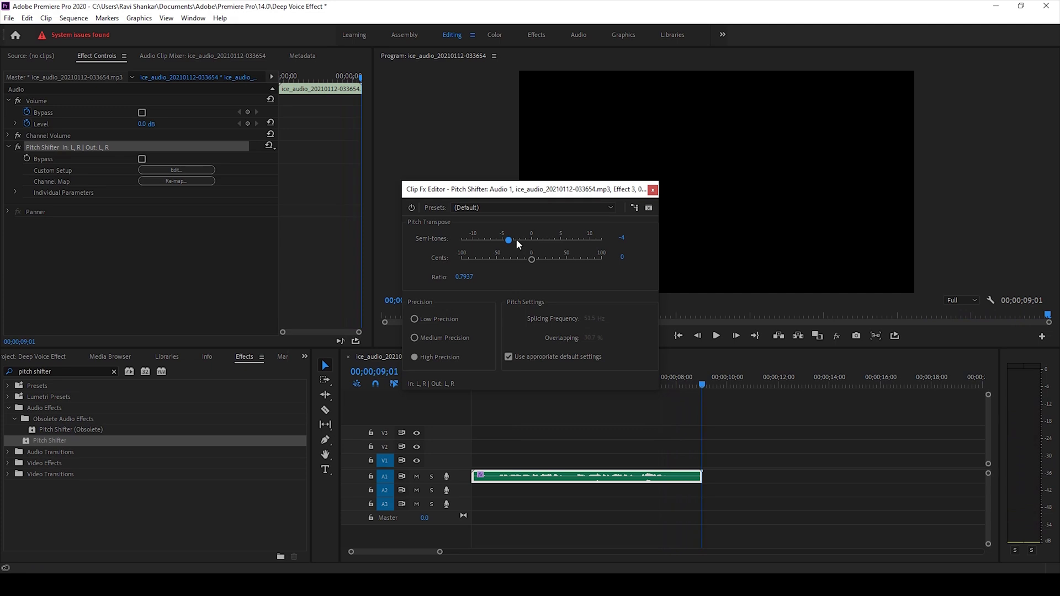
mouse_move(531, 263)
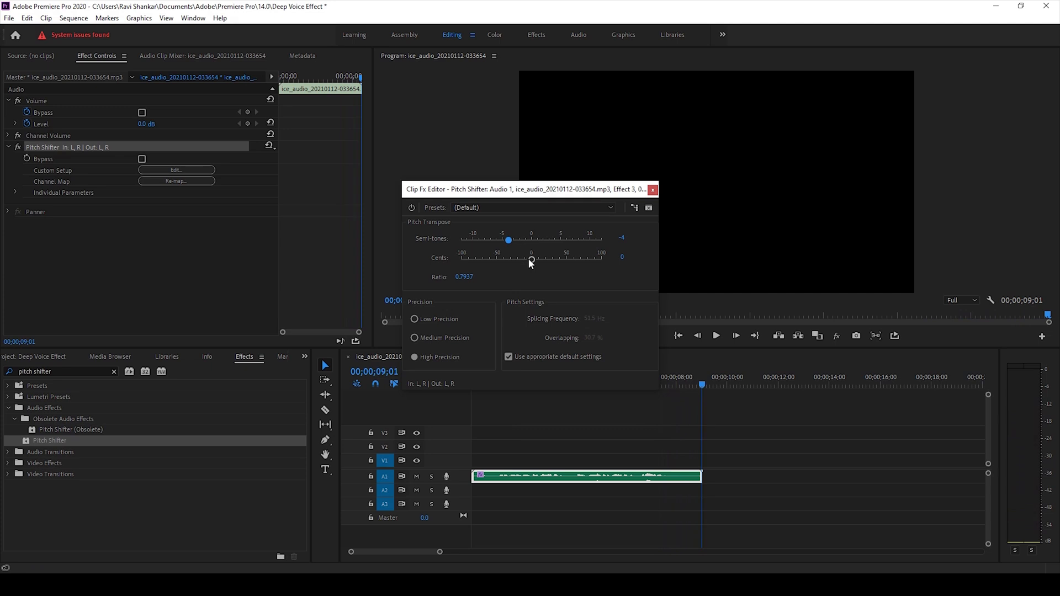
Raise Cents to 30 for a ratio of 0.8075 and preview the deepened voice
left_click_drag(531, 261, 538, 261)
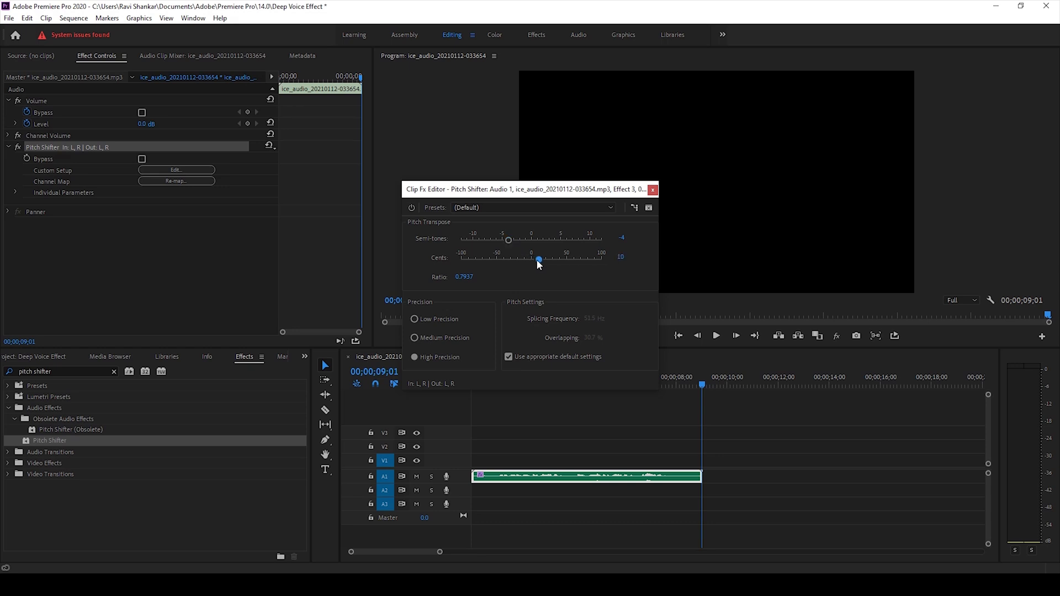
left_click_drag(538, 258, 552, 258)
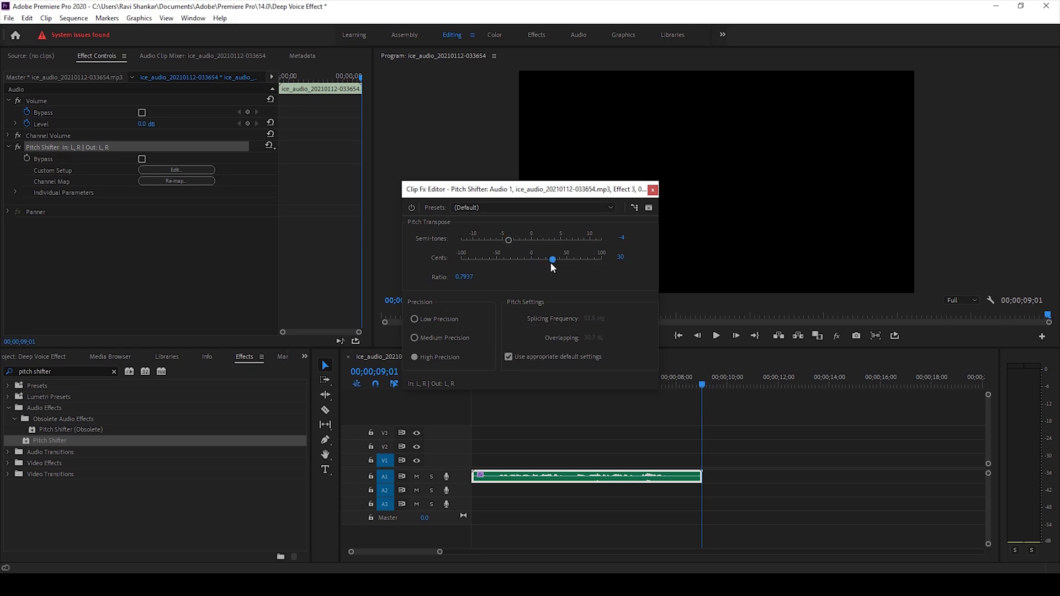
left_click_drag(552, 258, 553, 258)
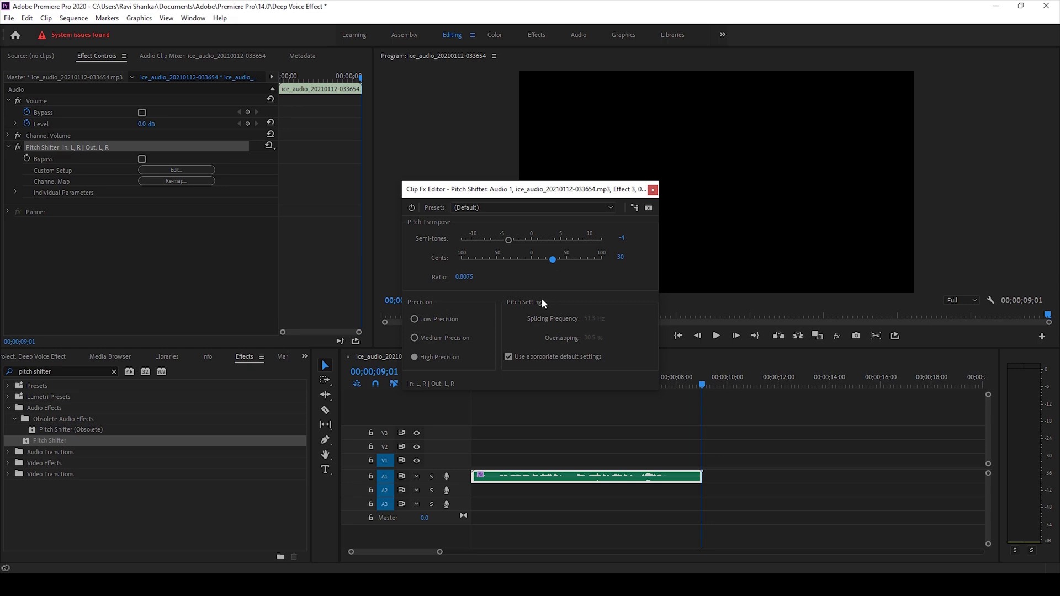
left_click(716, 335)
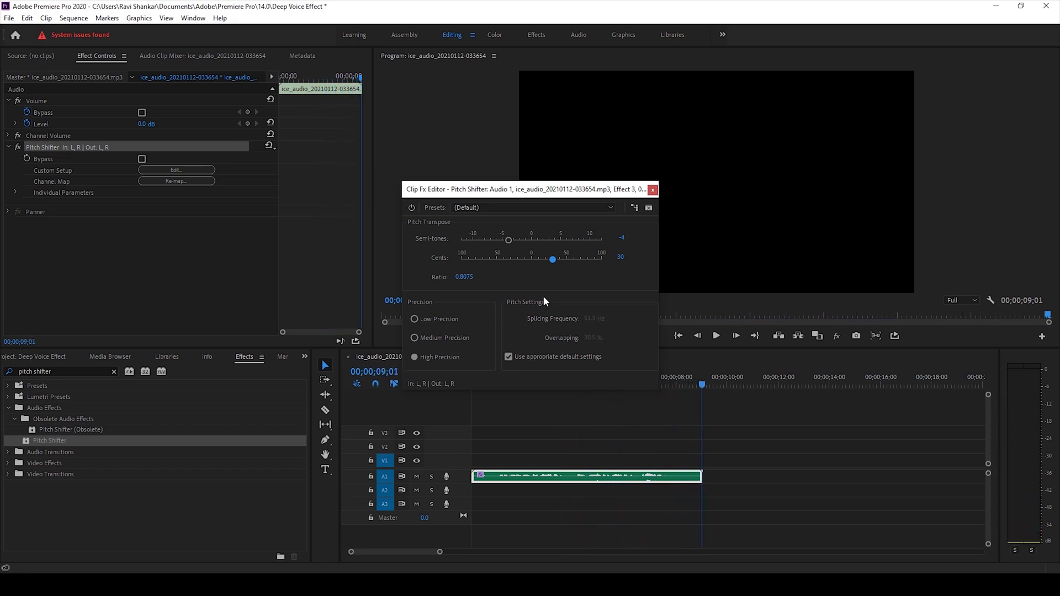
mouse_move(504, 245)
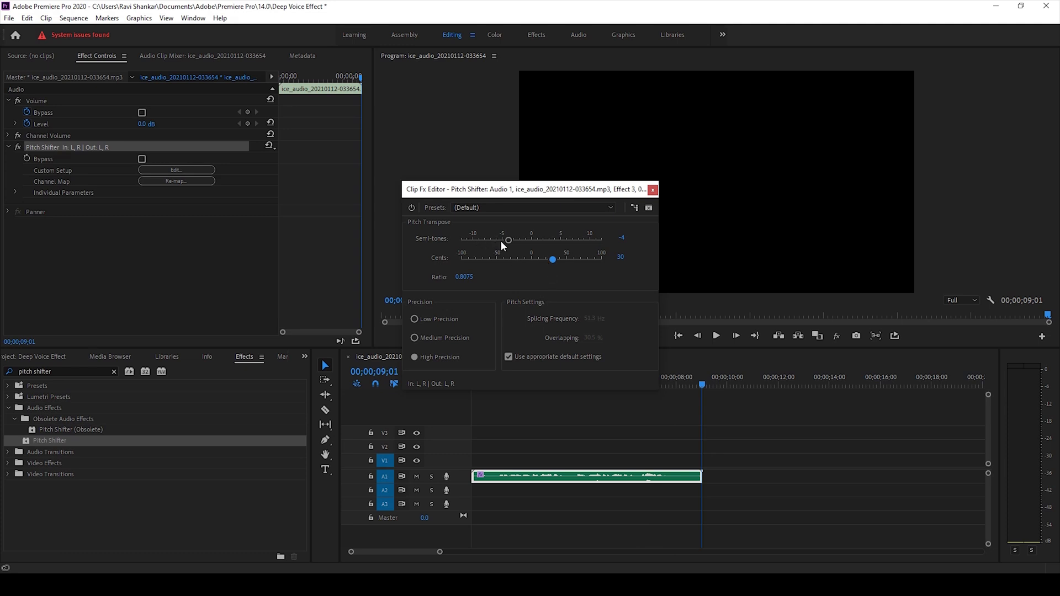